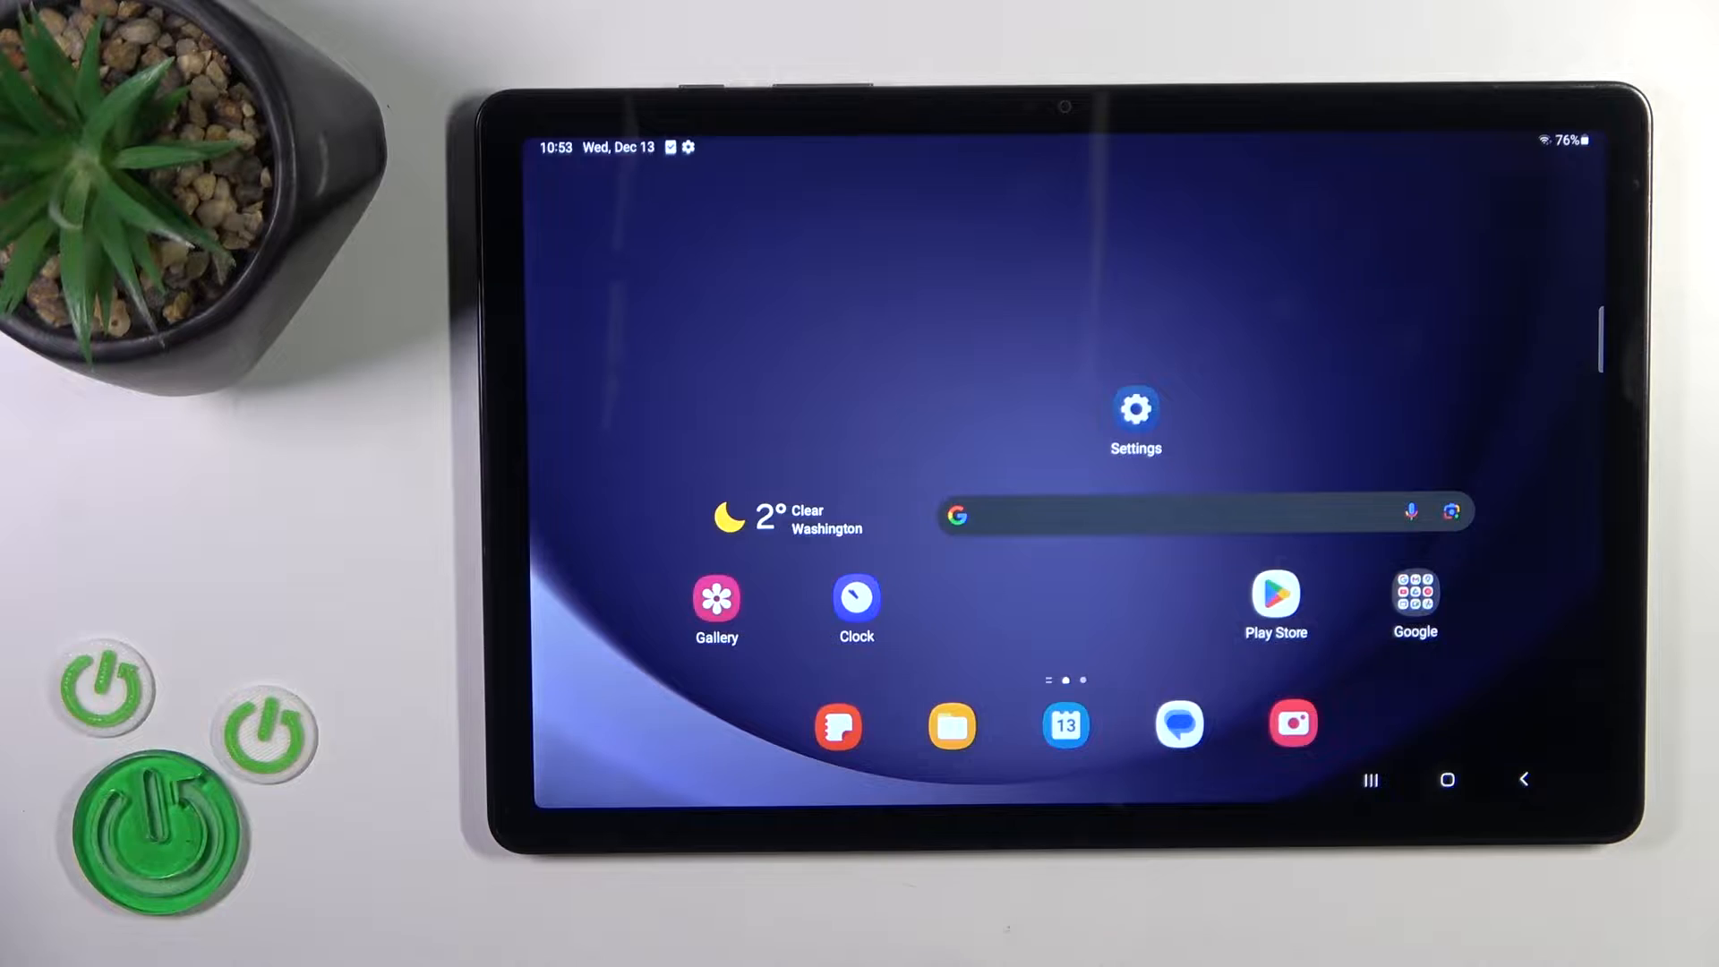
# Open Settings, pass through Lock screen, and reach the Display page showing dark mode.
pyautogui.click(1134, 405)
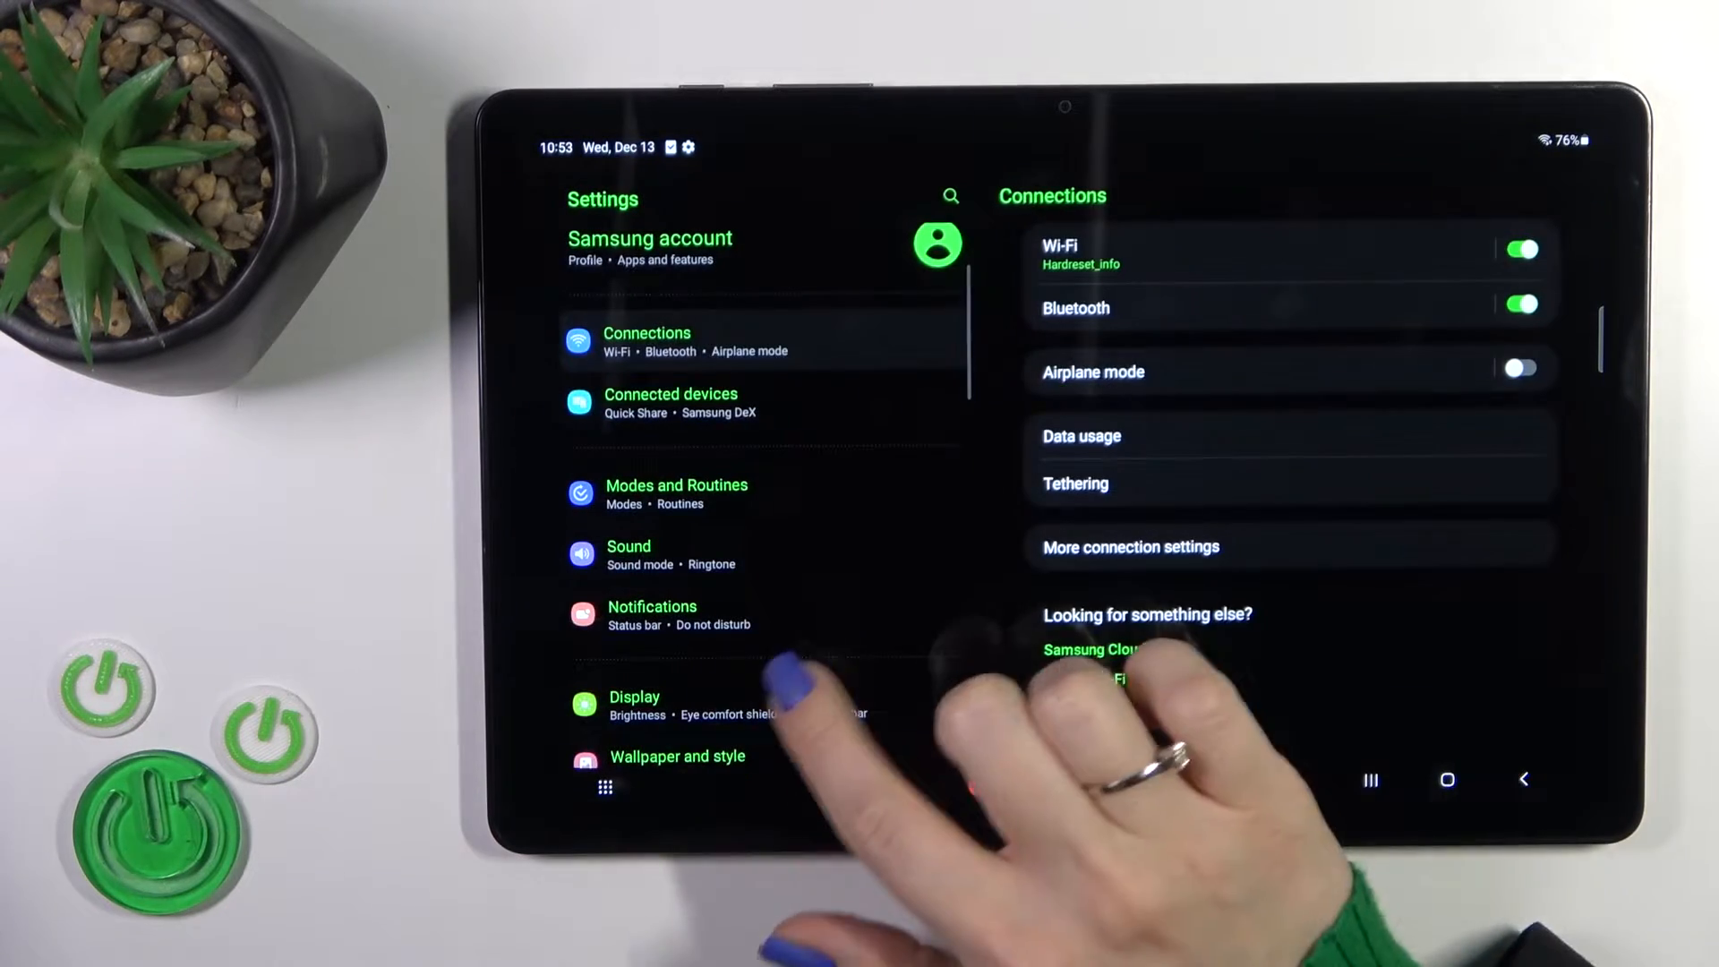
pyautogui.click(679, 704)
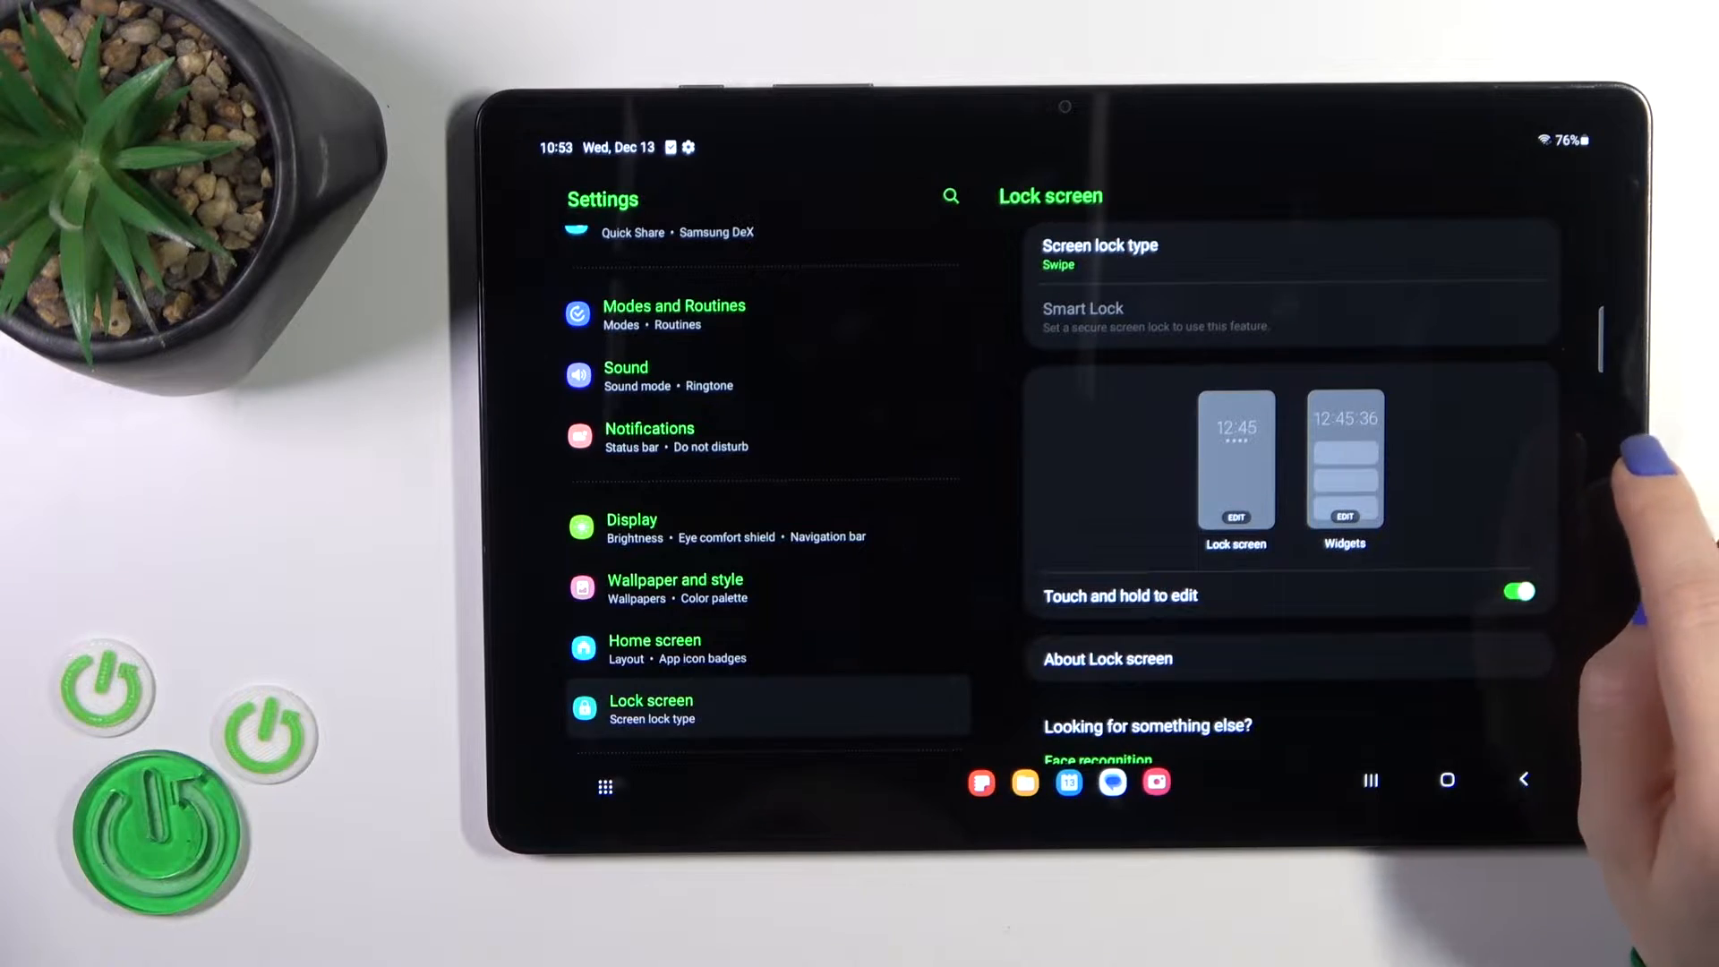
pyautogui.scroll(-3)
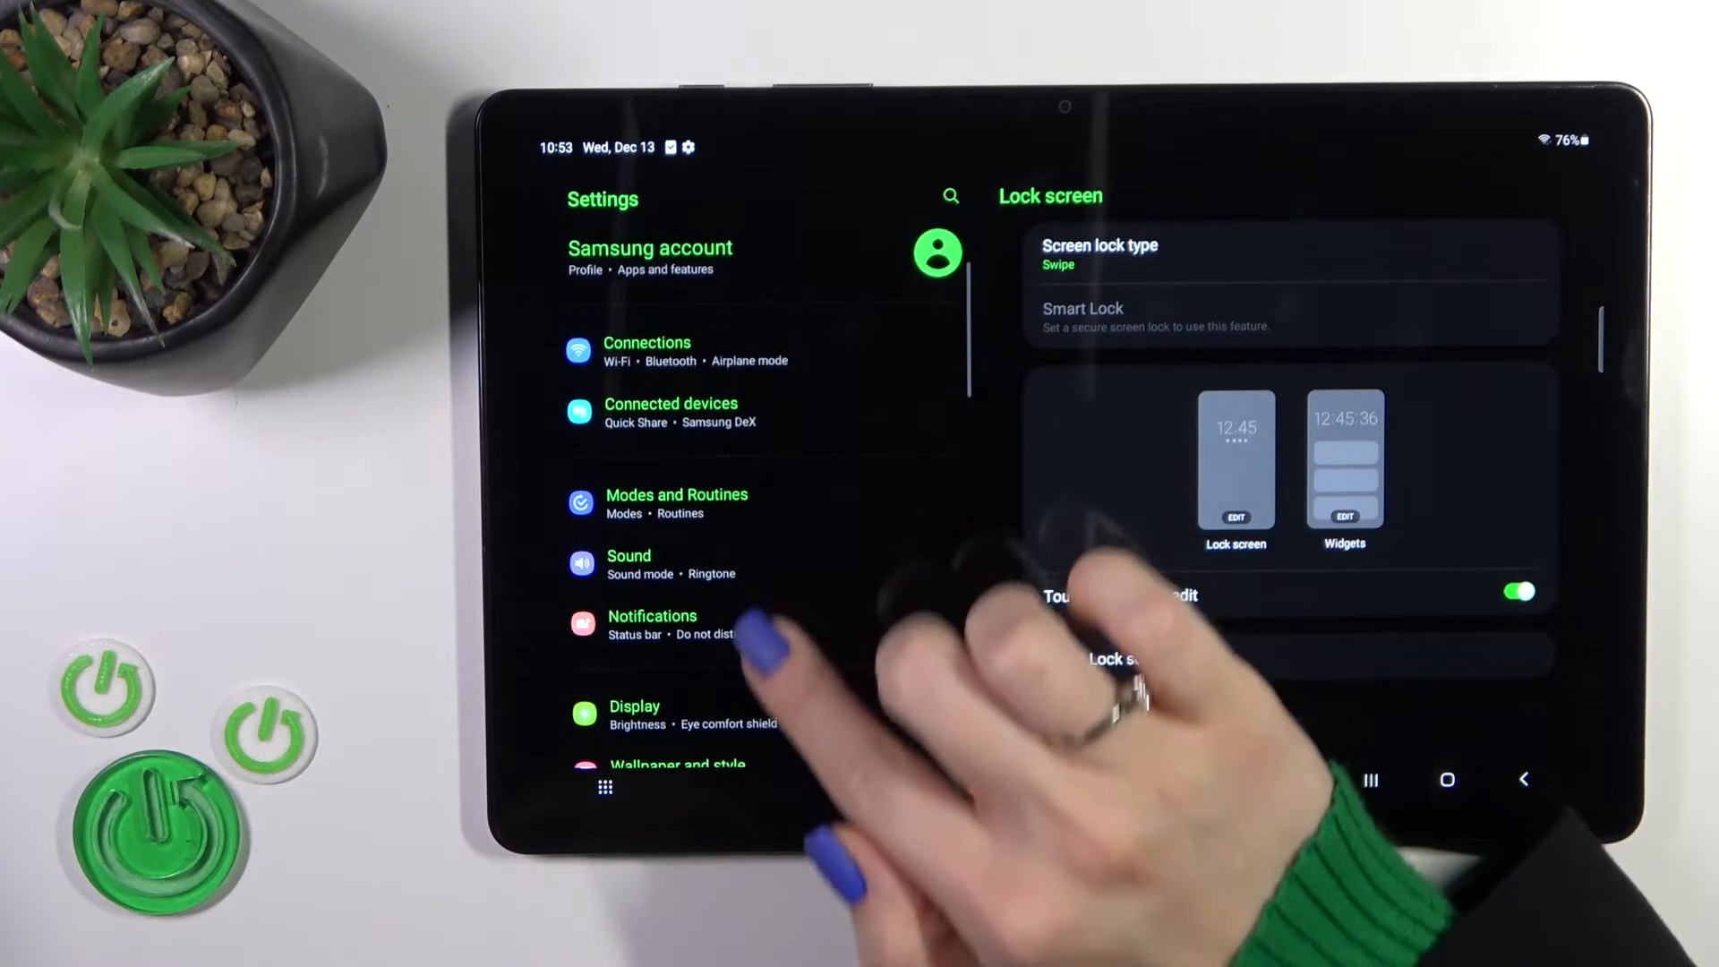
pyautogui.click(633, 713)
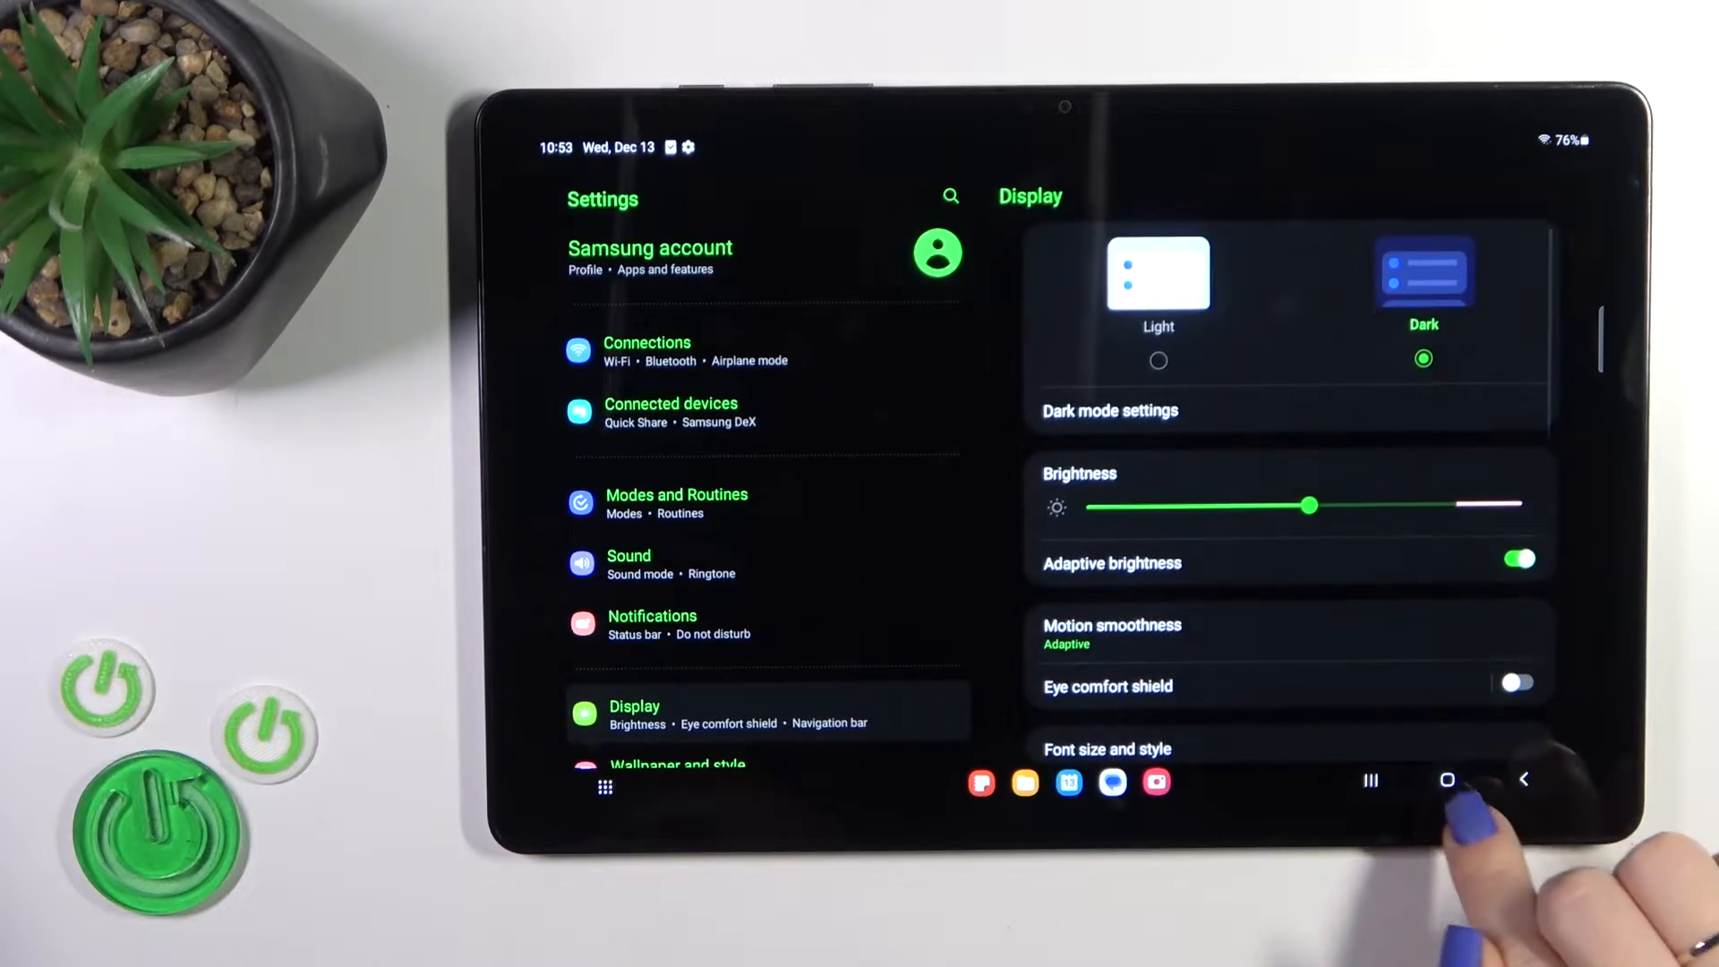
# Search the Play Store for 'Muviz' and pick the 'muviz edge' suggestion.
pyautogui.click(1446, 779)
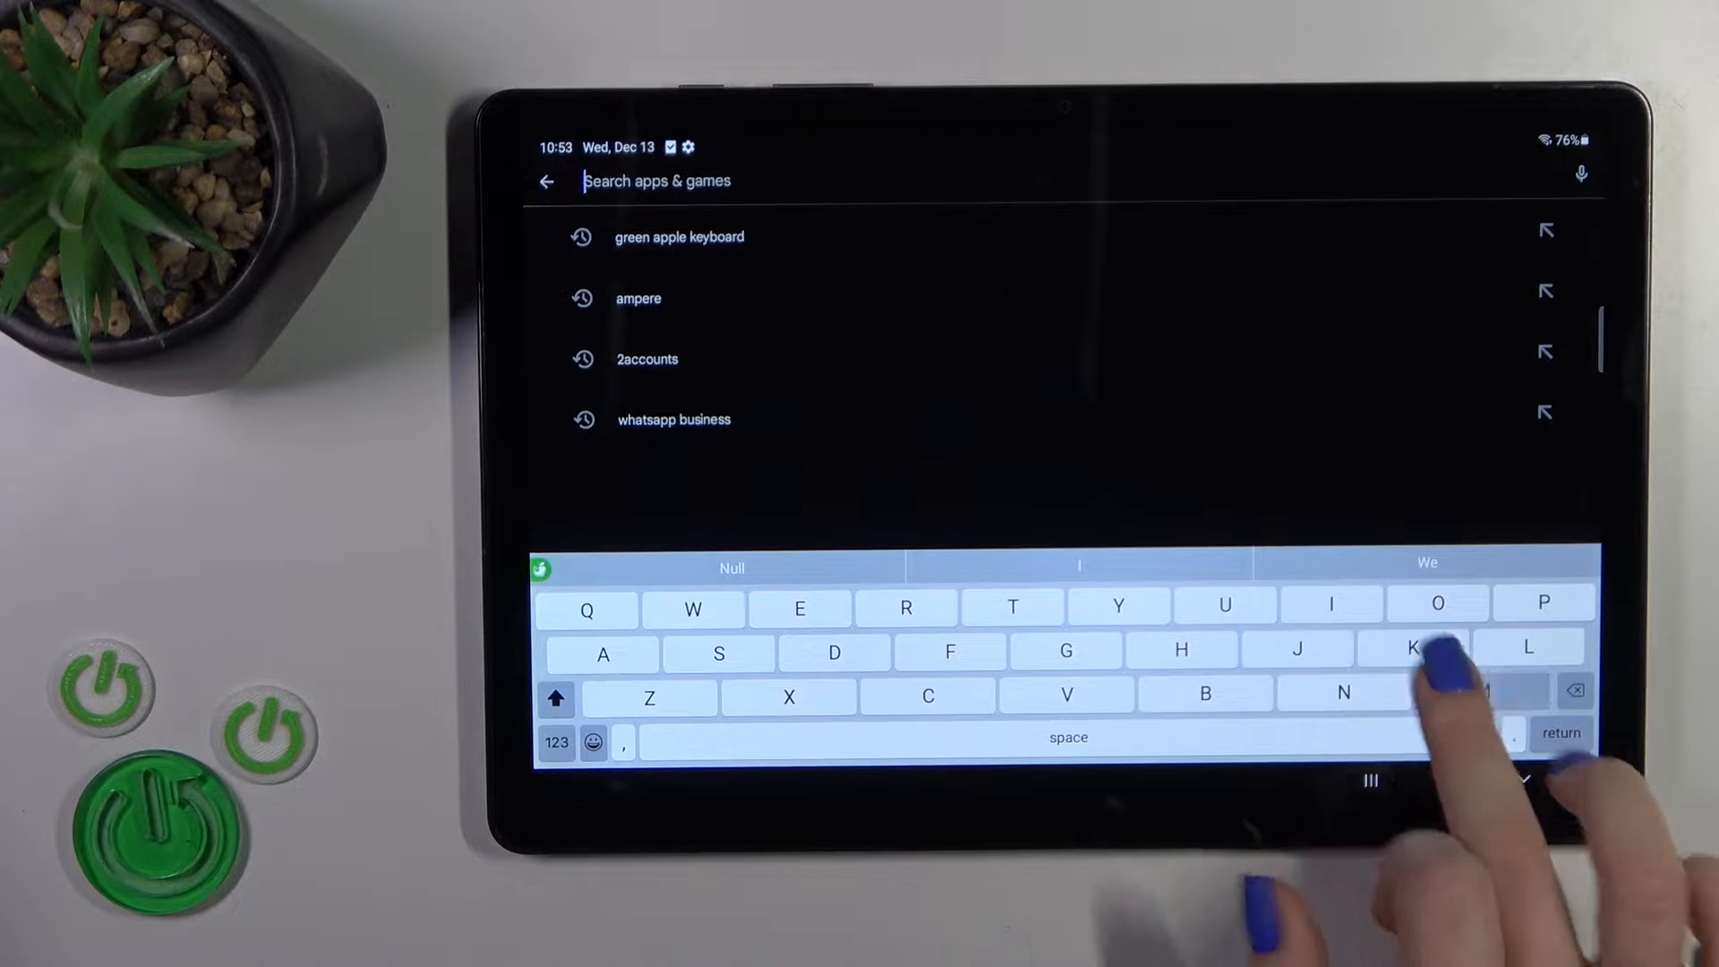
pyautogui.write('Muviz')
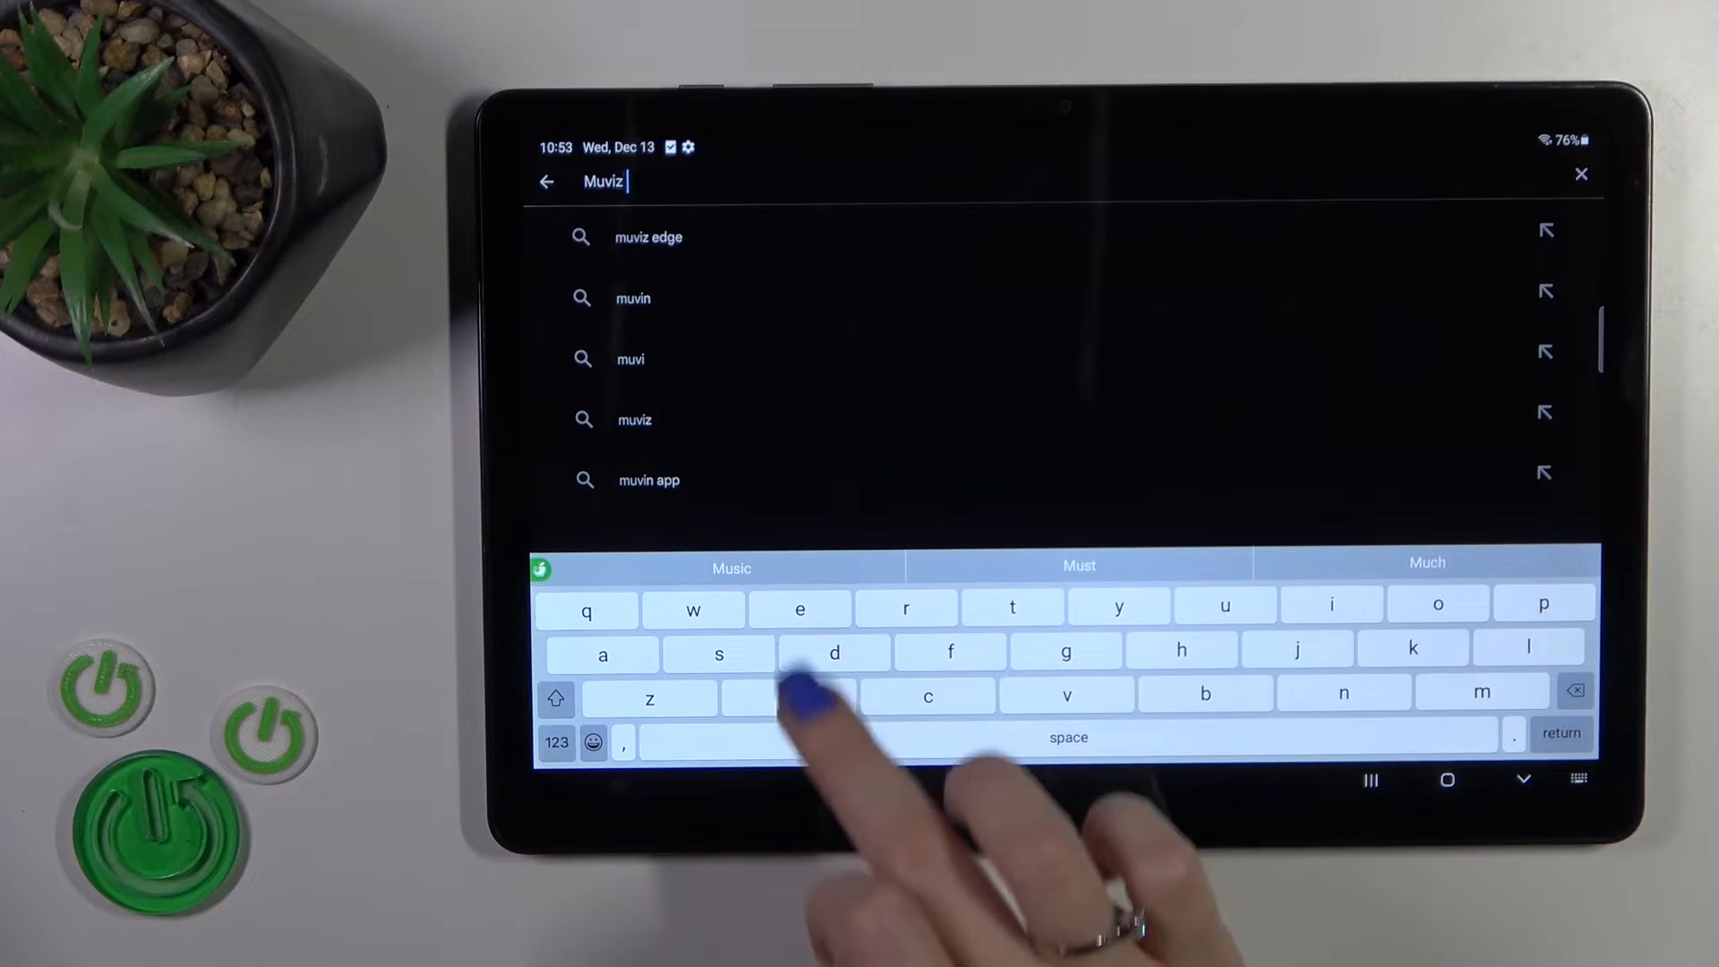
pyautogui.click(651, 236)
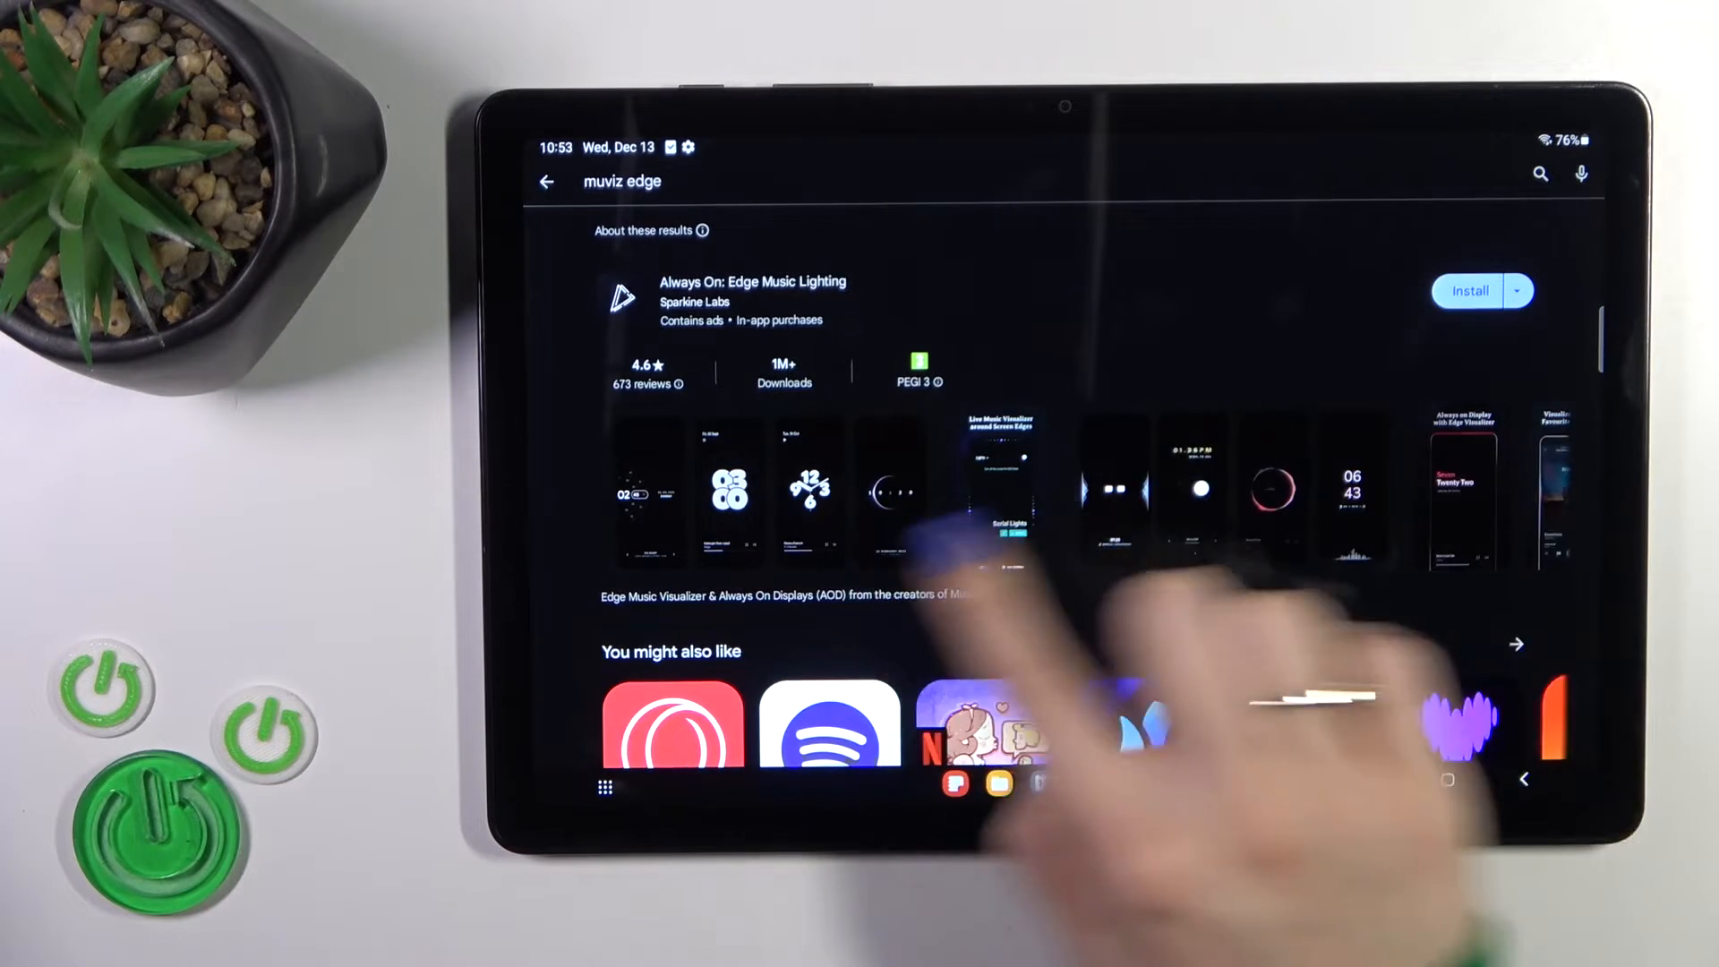
# Install Always On: Edge Music Lighting, then open it once installed.
pyautogui.click(1468, 290)
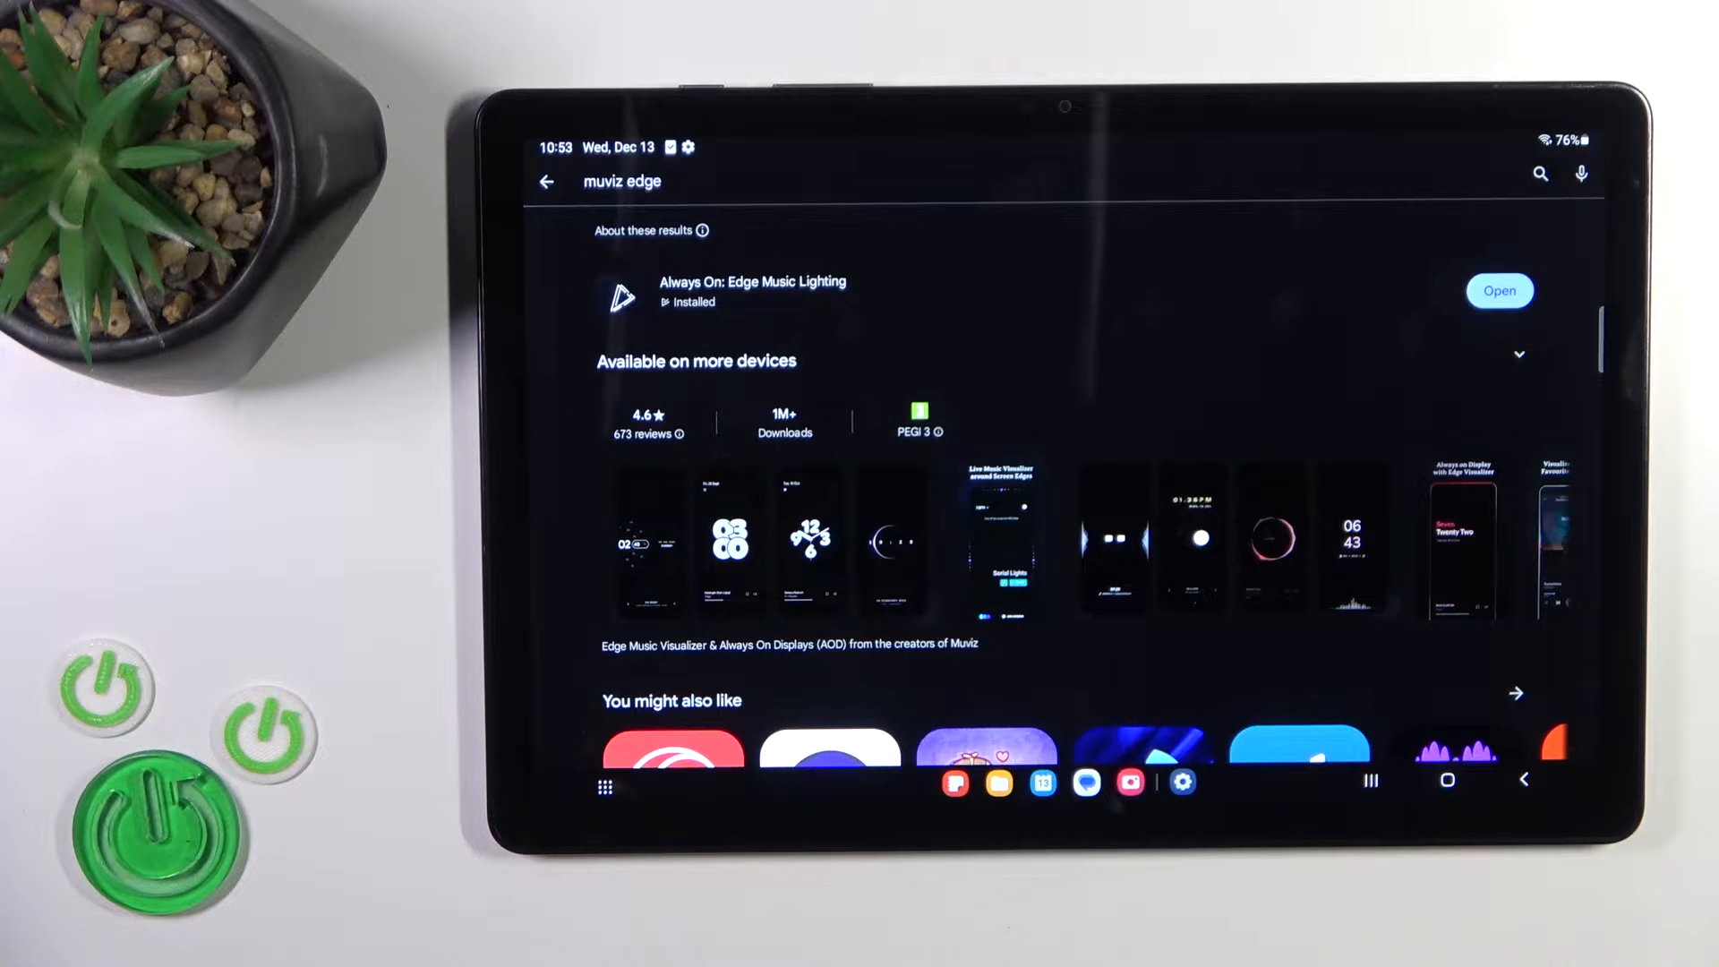
pyautogui.click(1498, 290)
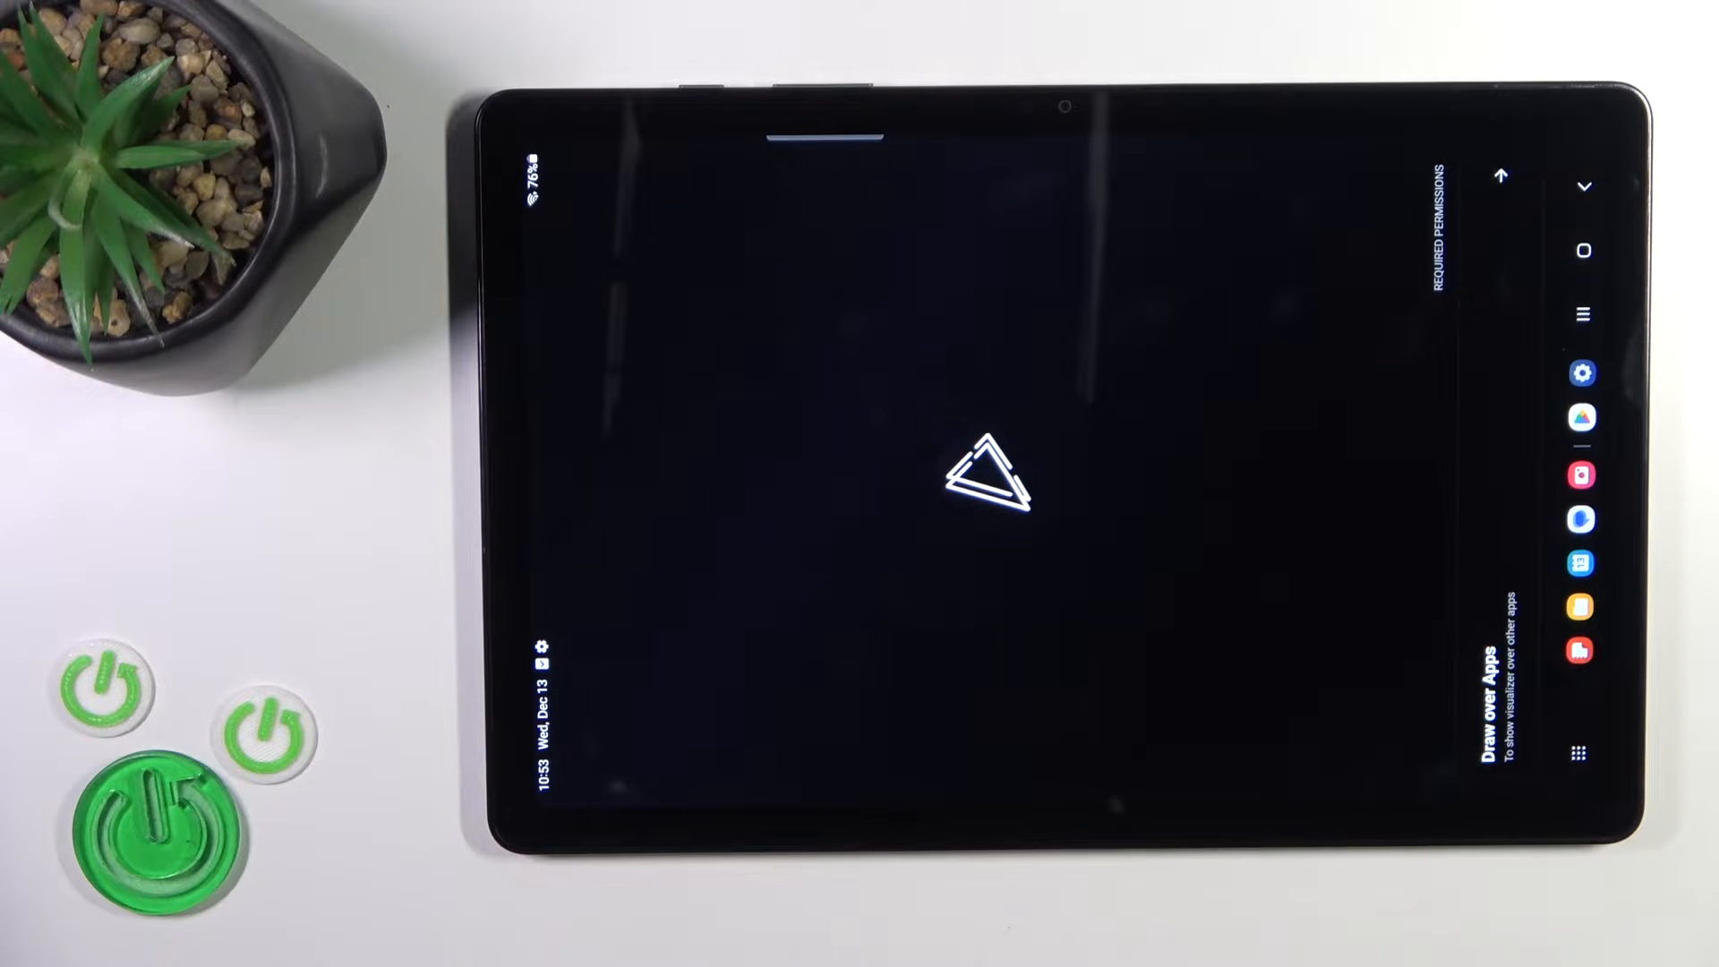